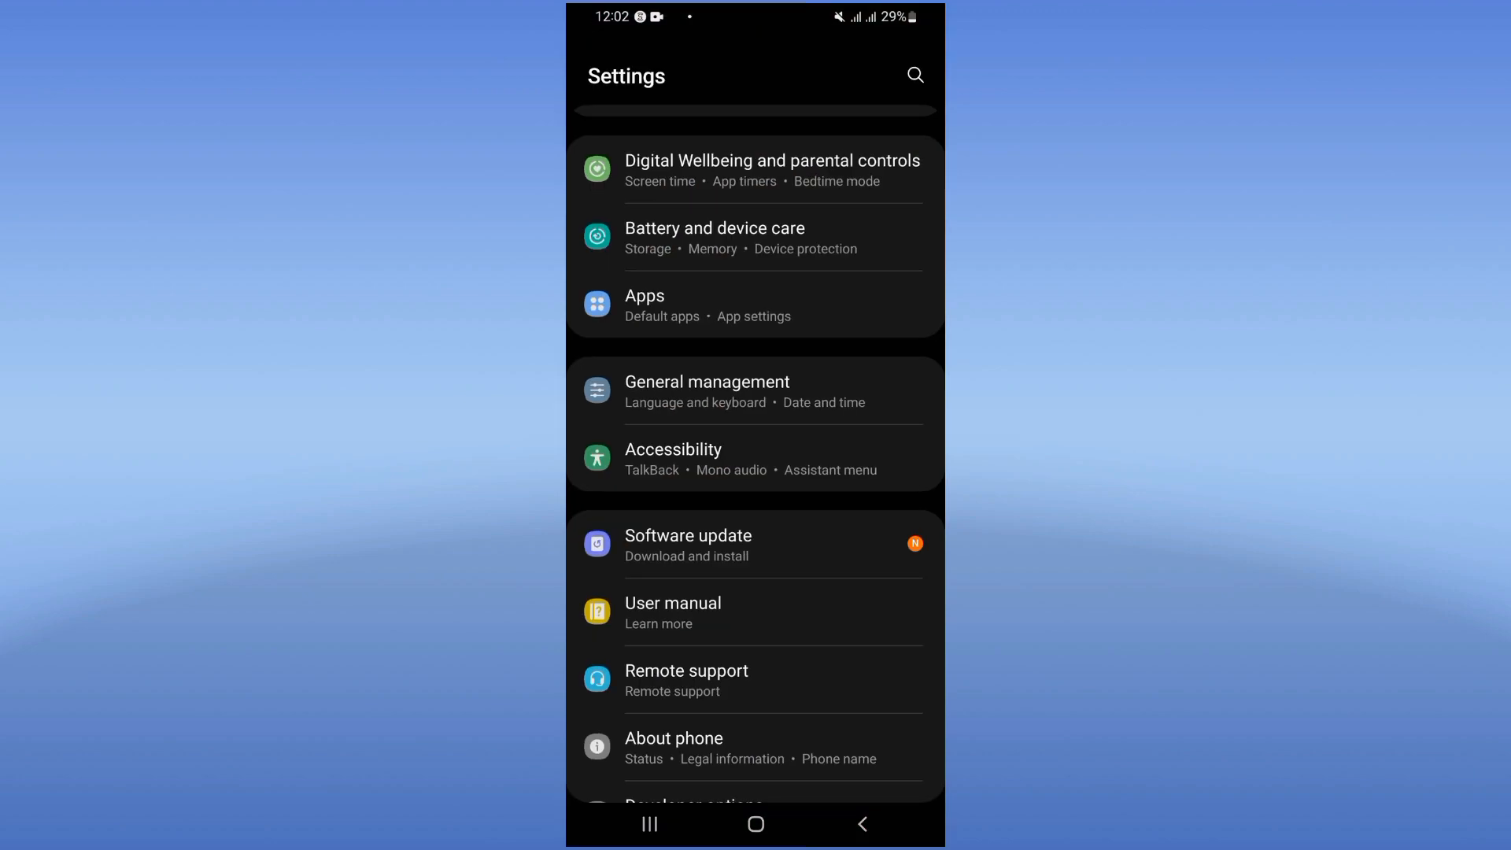
Step: Search the installed apps list for "tel" to surface Telegram
{"action": "left_click", "coordinate": [644, 296]}
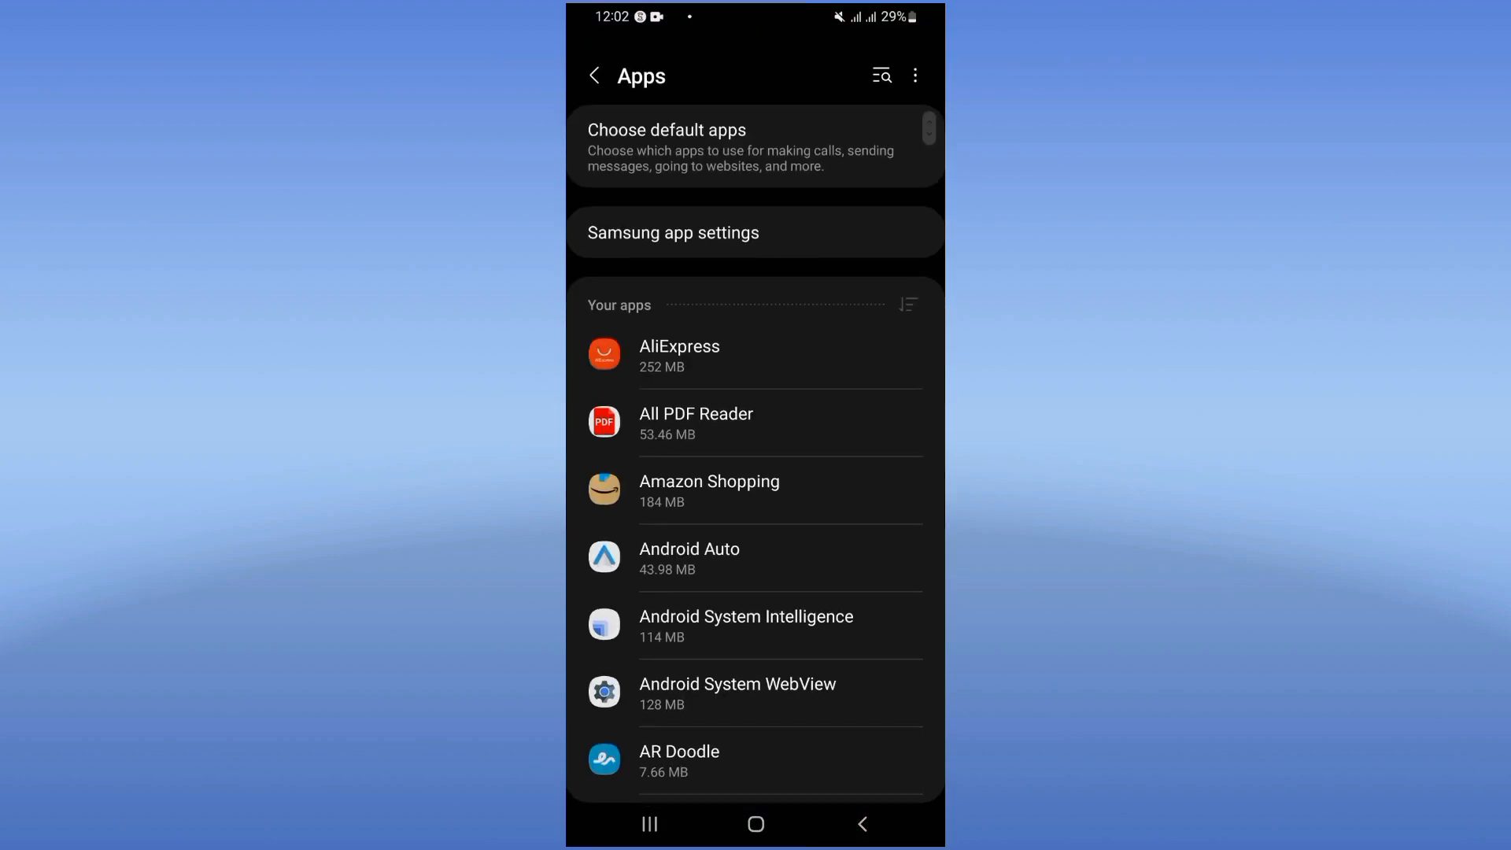
{"action": "left_click", "coordinate": [879, 75]}
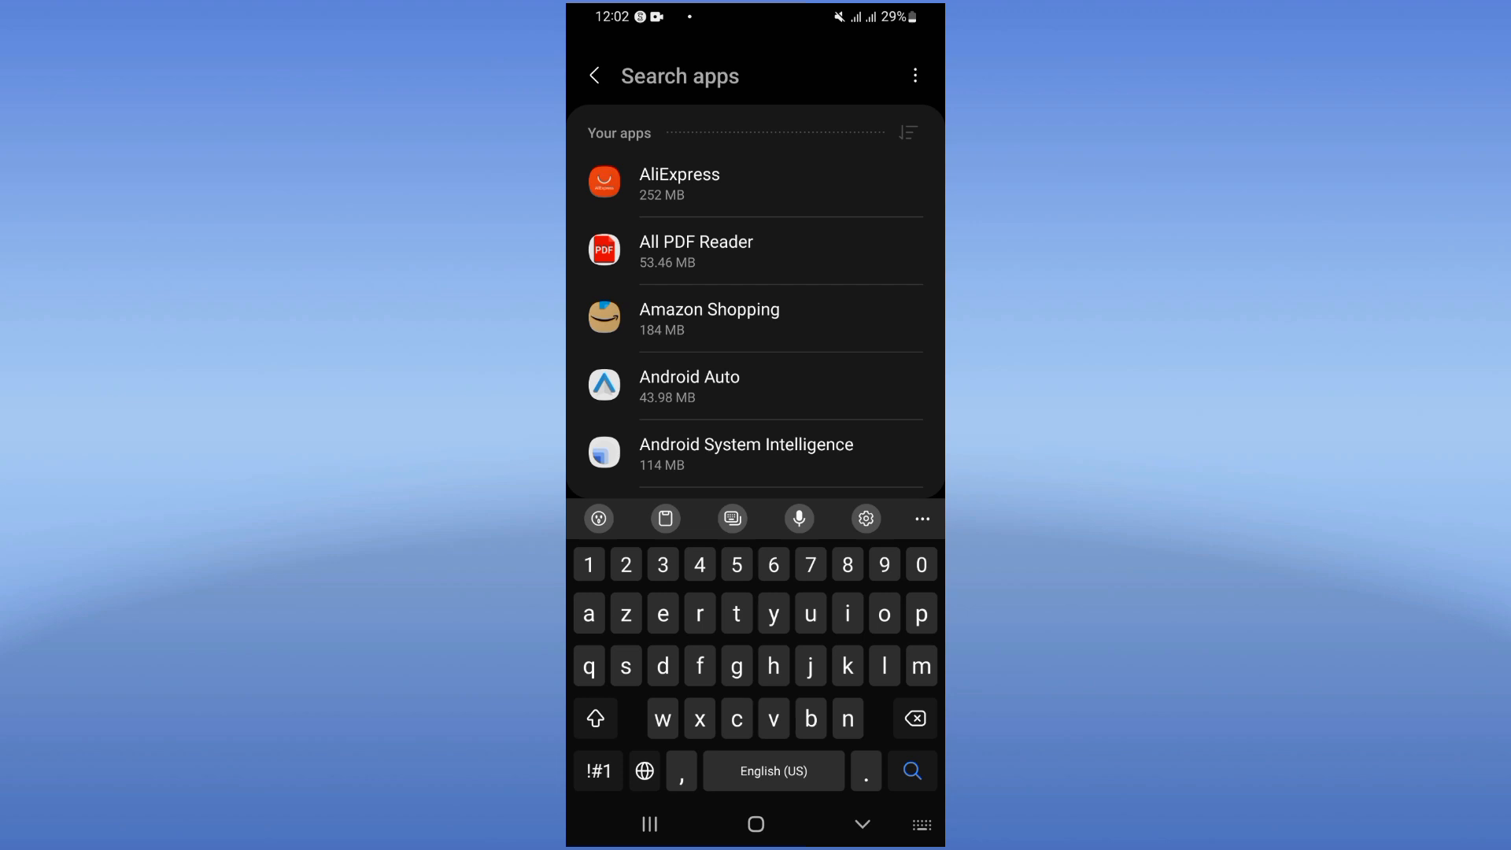
{"action": "type", "text": "tel"}
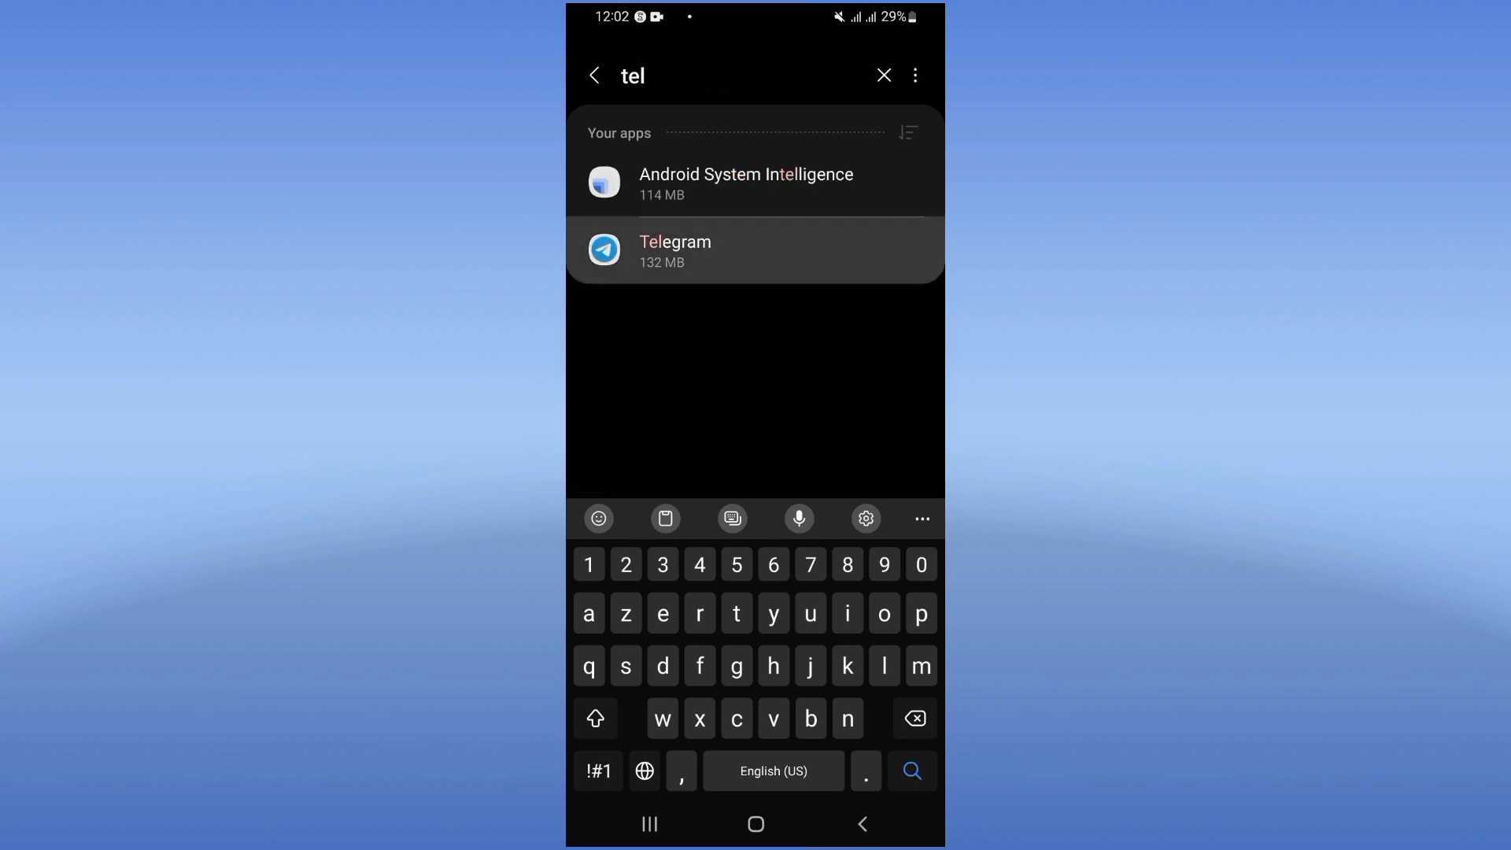
Step: Force stop Telegram, then set files and media to Don't allow, then media-only access
{"action": "left_click", "coordinate": [675, 250]}
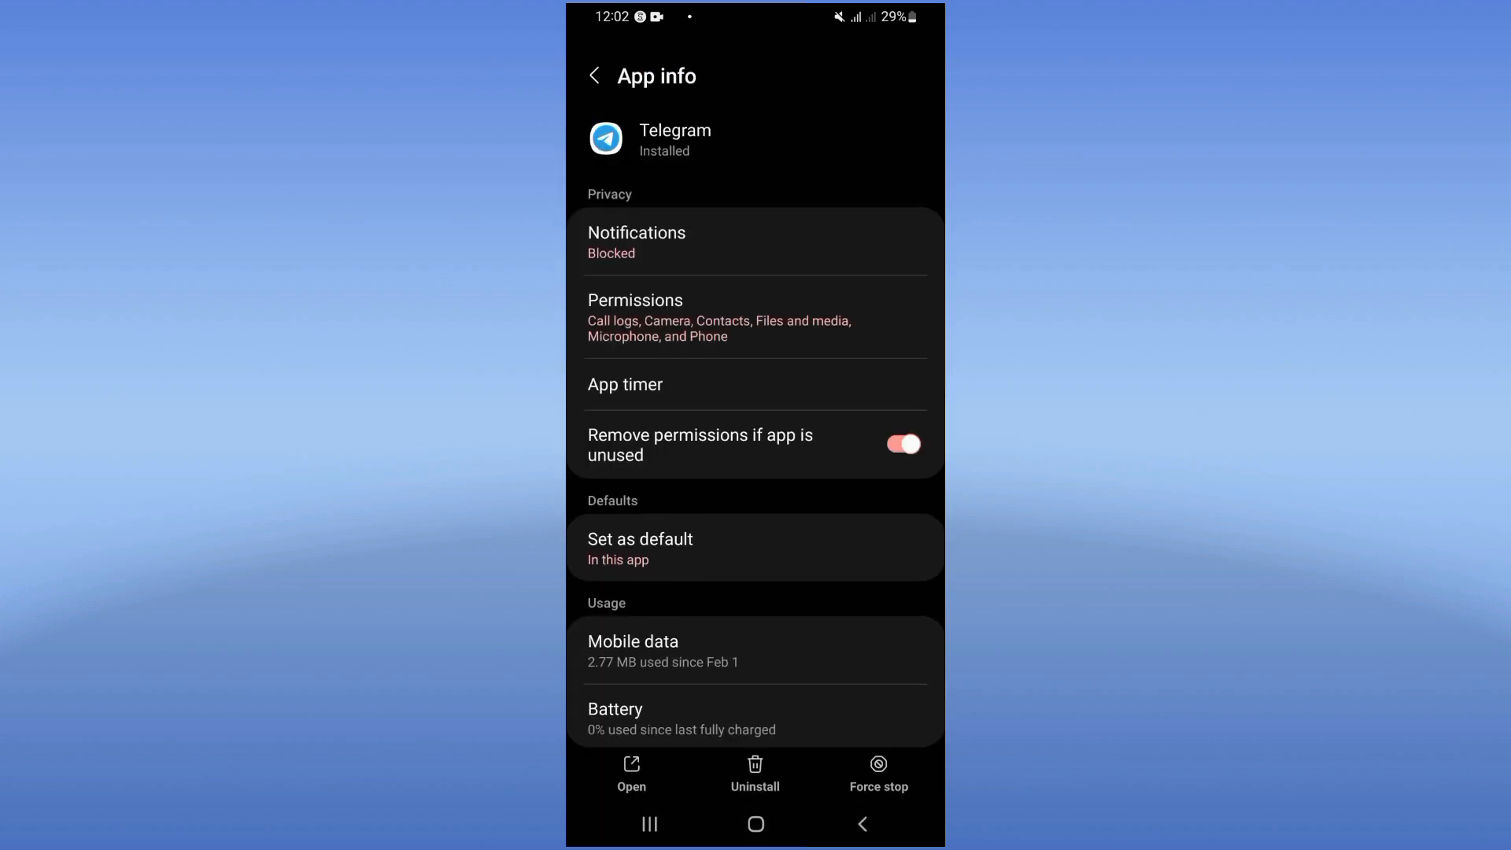
{"action": "scroll", "scroll_direction": "down", "scroll_amount": 3}
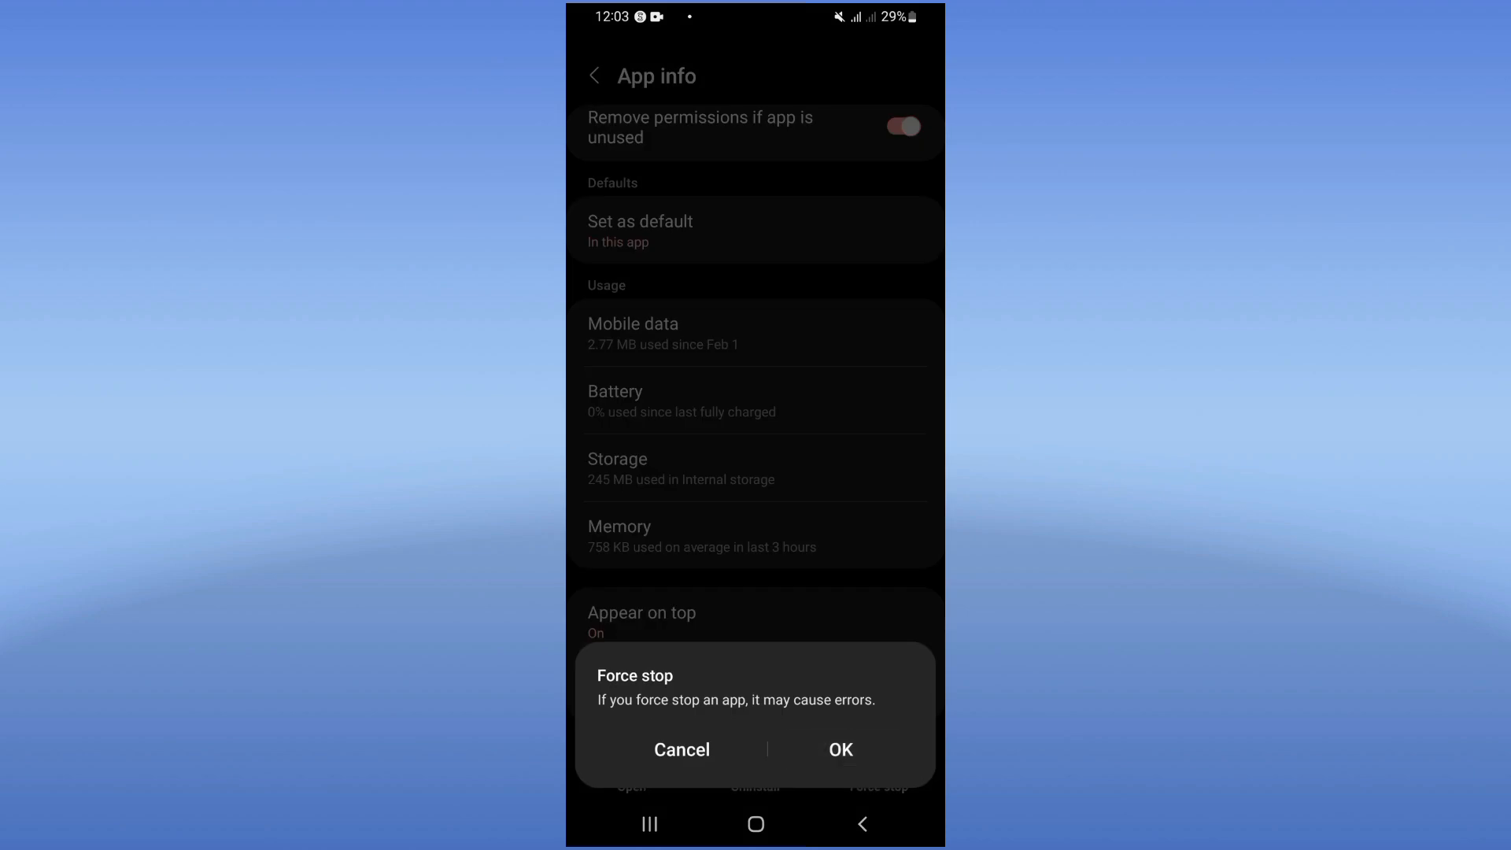
{"action": "left_click", "coordinate": [682, 749]}
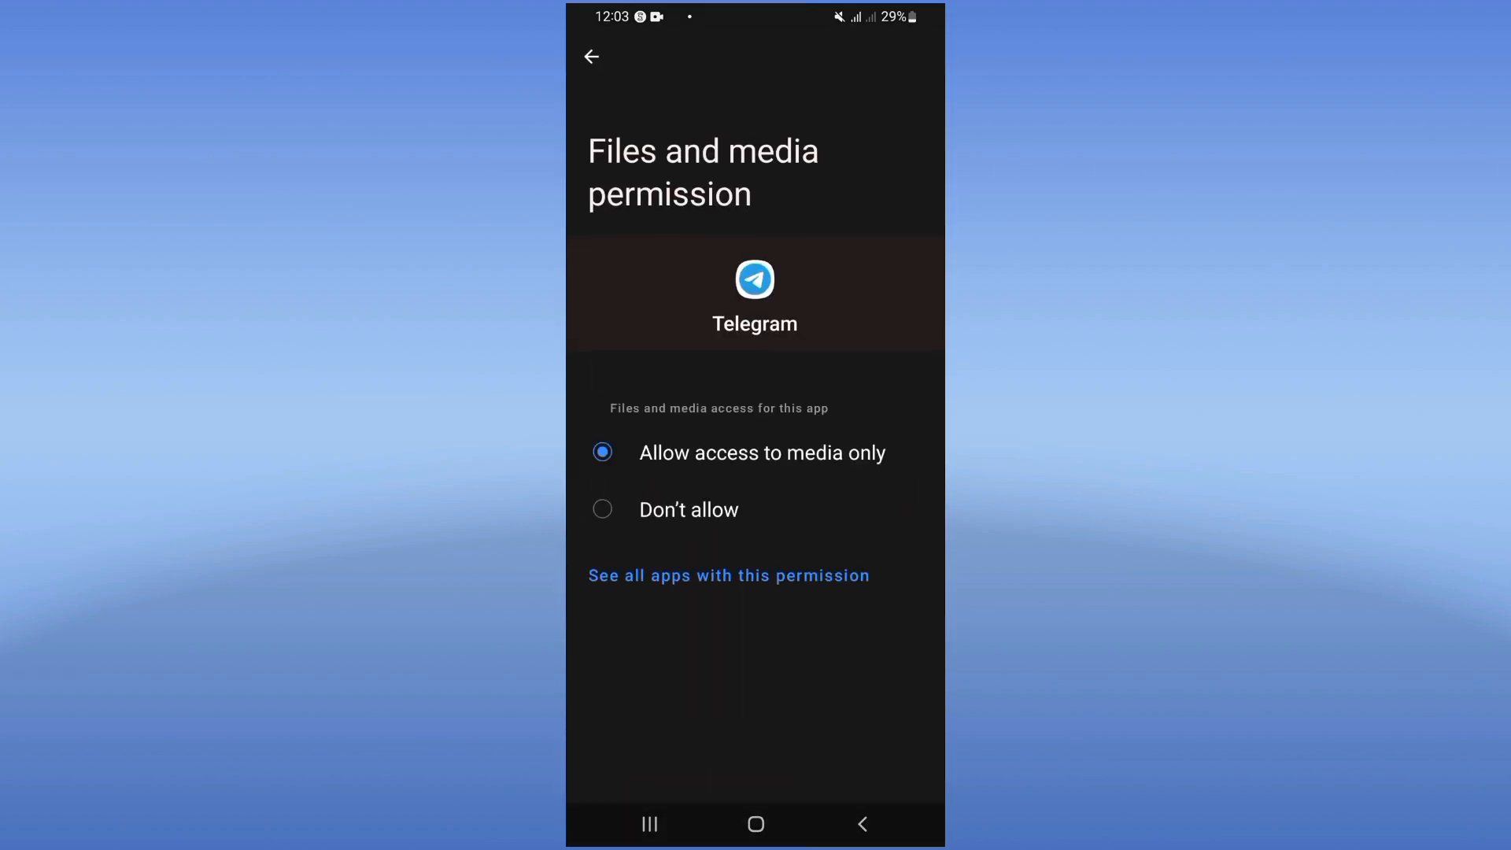
{"action": "left_click", "coordinate": [602, 509]}
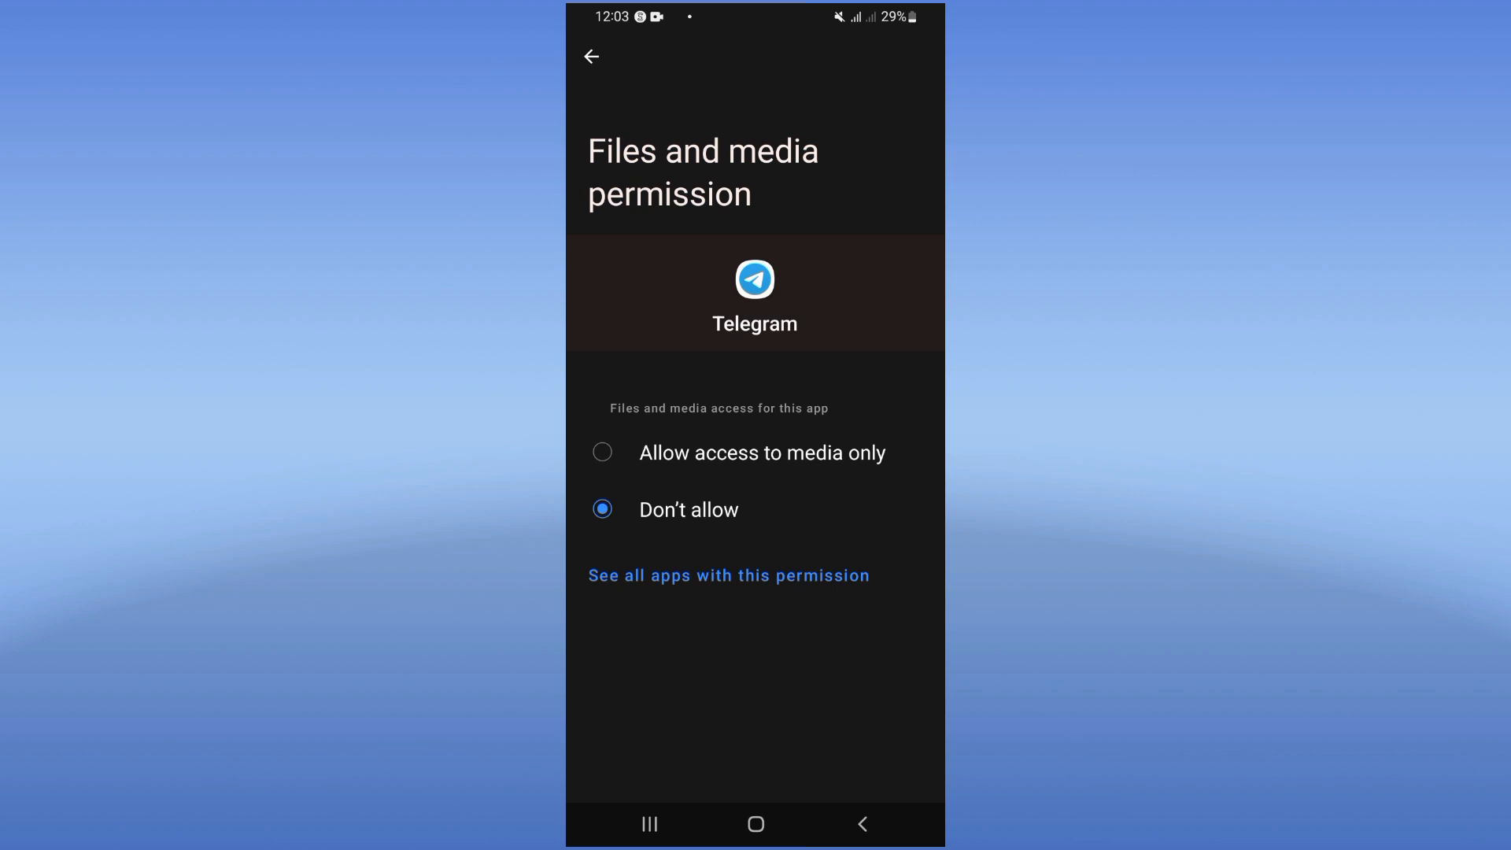
{"action": "left_click", "coordinate": [602, 451]}
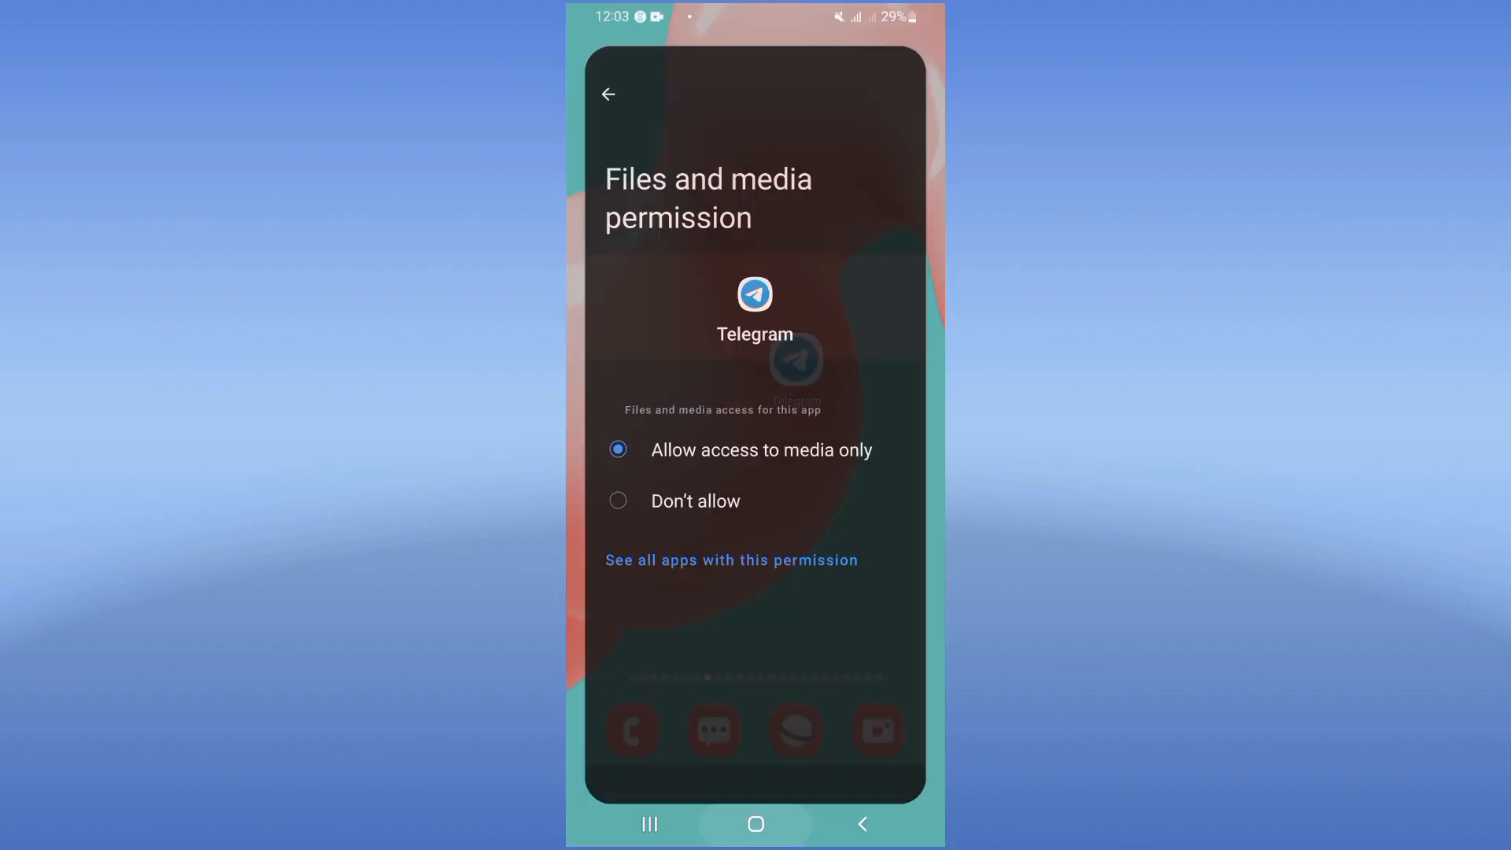